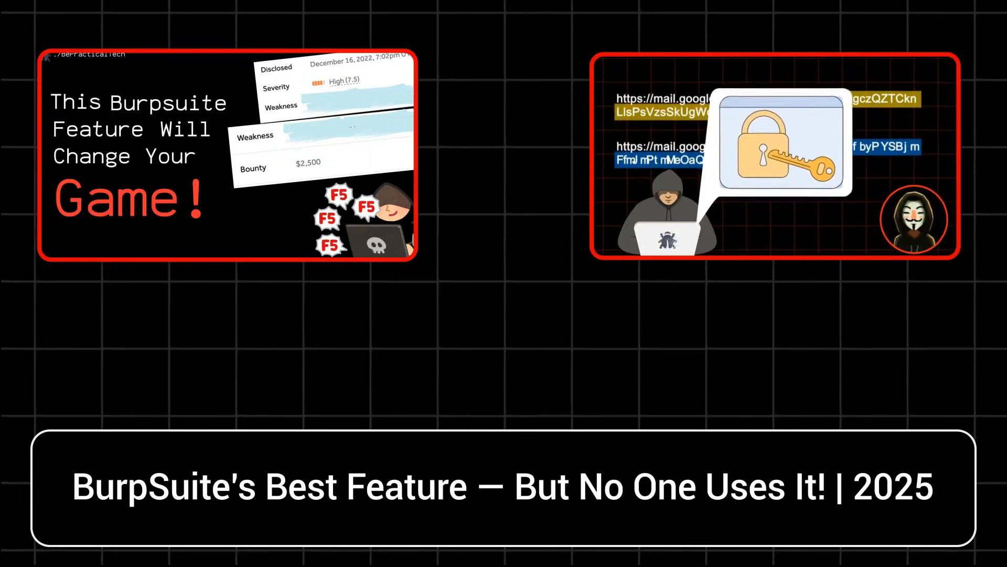
Log in to the slides' mock form as admin with a four-character password.
type("Activation")
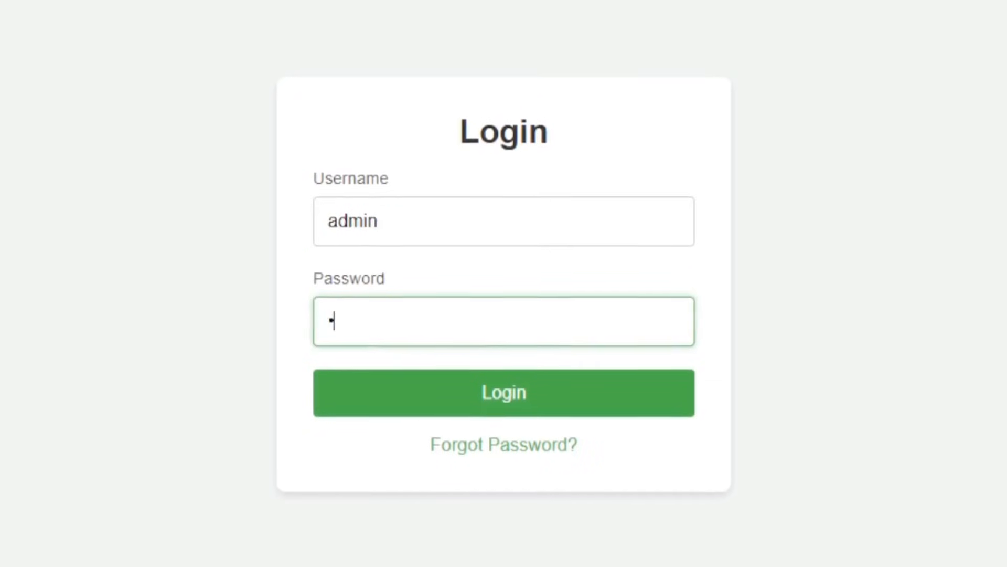
type("••••")
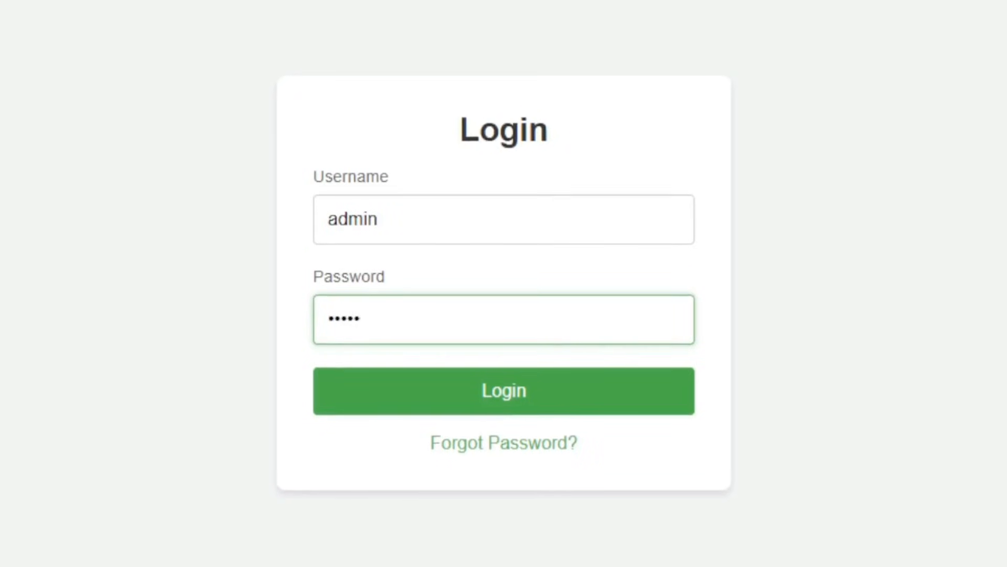
left_click(504, 390)
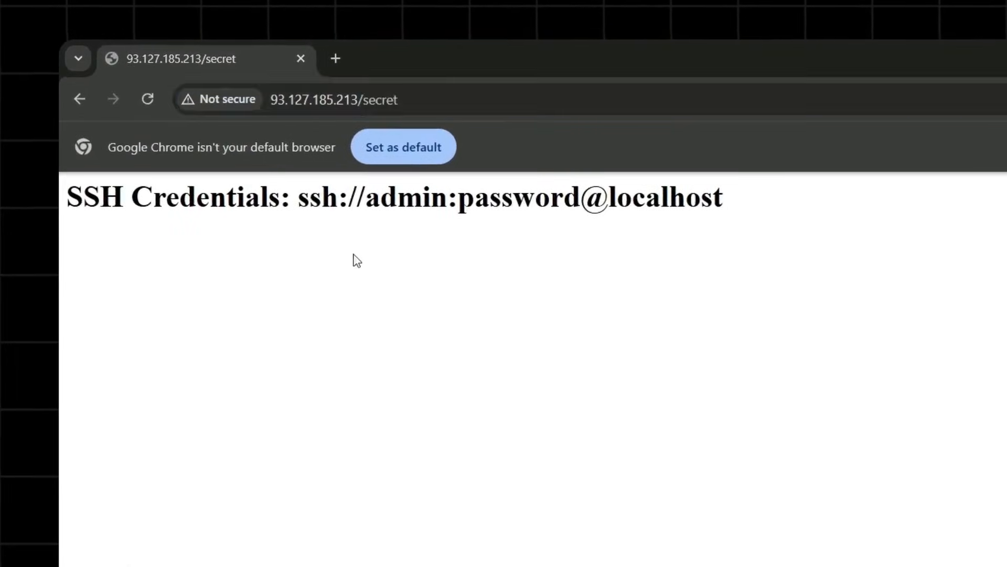
left_click_drag(297, 197, 723, 197)
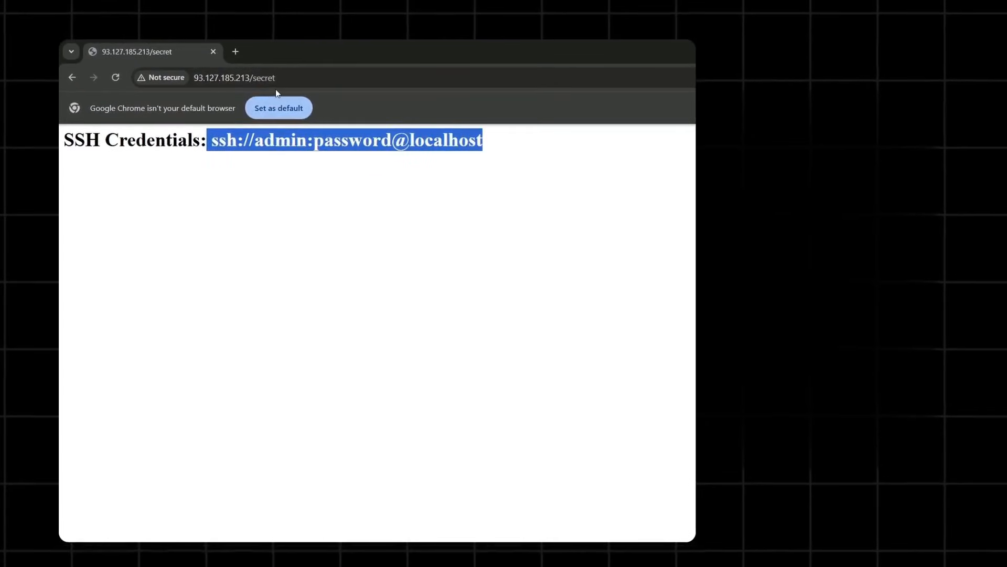
right_click(235, 77)
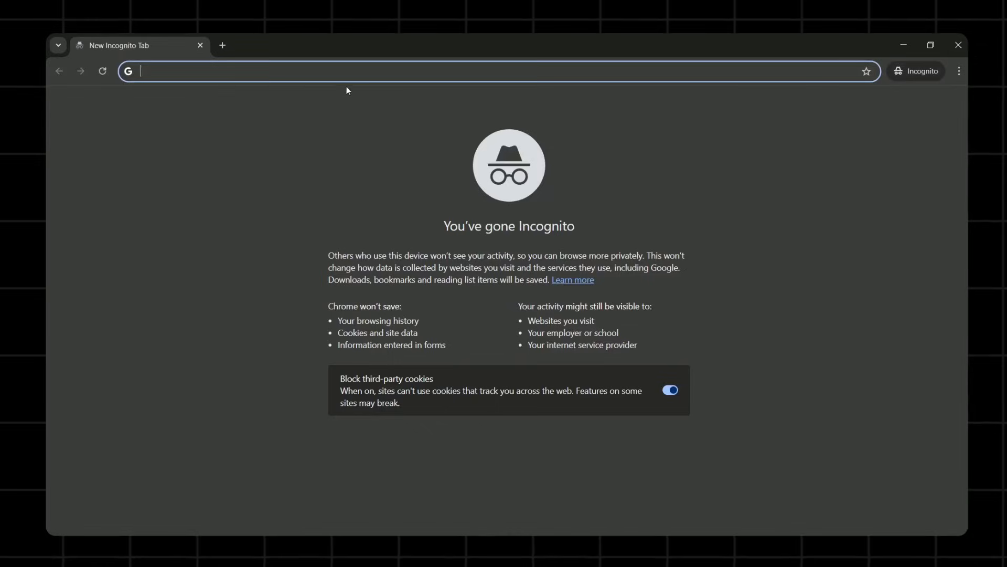
Request 93.127.185.213/secret and continue past the insecure-connection warning.
type("93.127.185.213/secret")
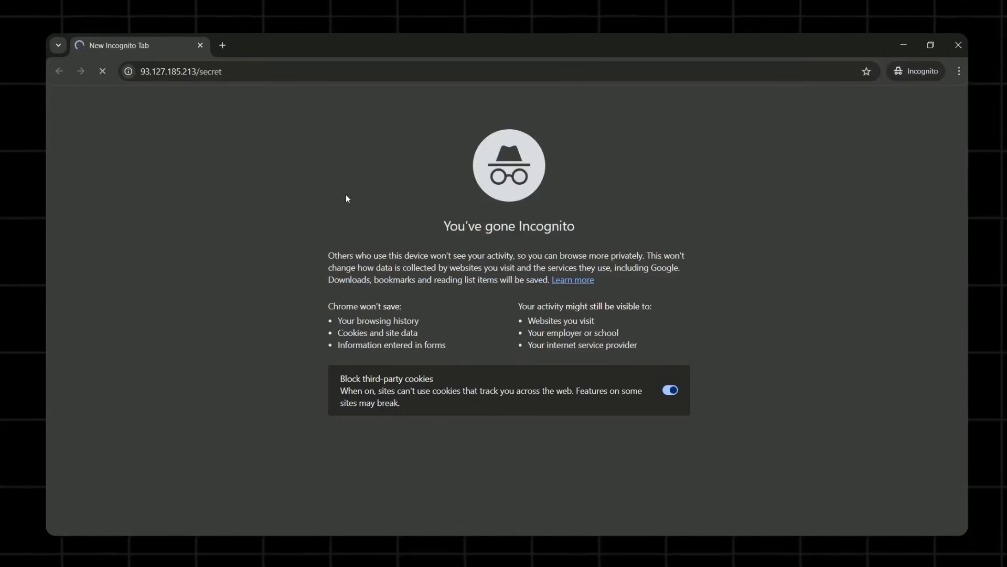
mouse_move(258, 191)
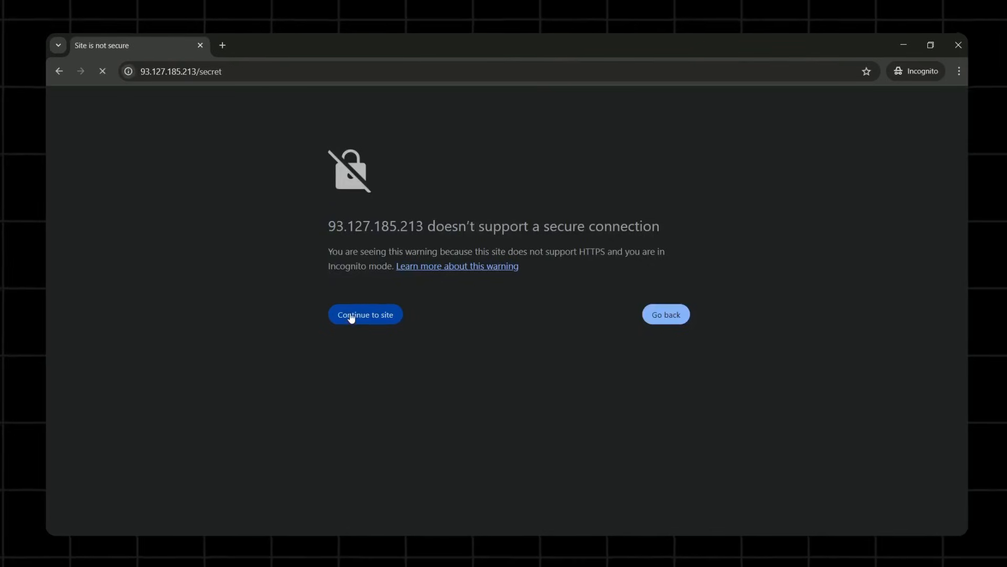
left_click(365, 314)
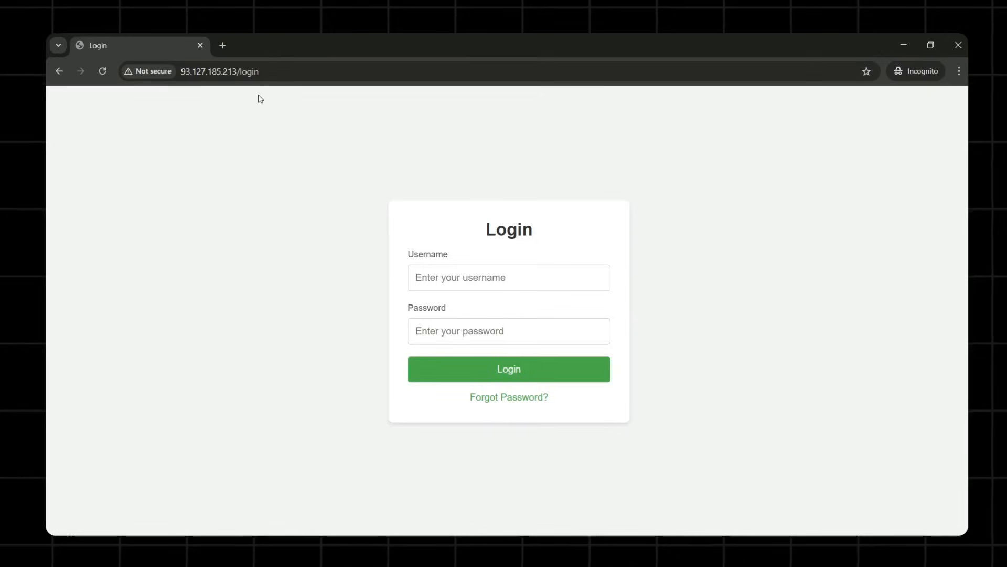
Select the 93.127.185.213/login/ address and begin typing an extra path segment.
double_click(250, 71)
type("/")
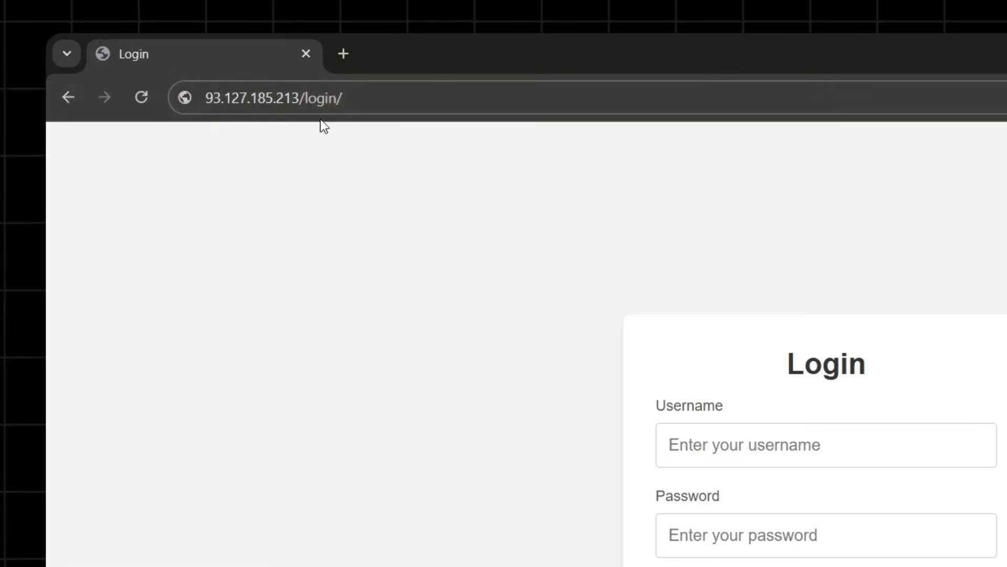
mouse_move(320, 184)
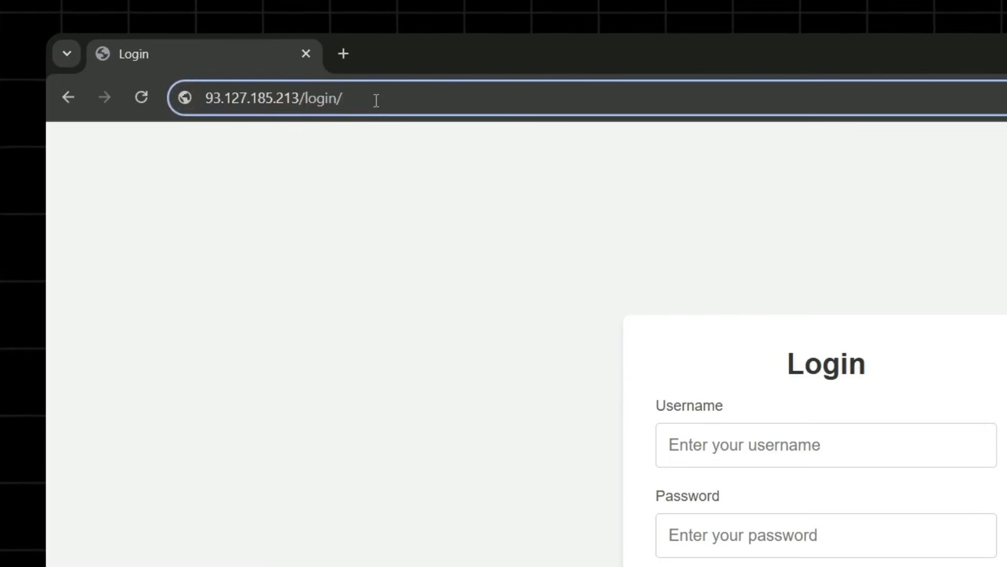
type("sc")
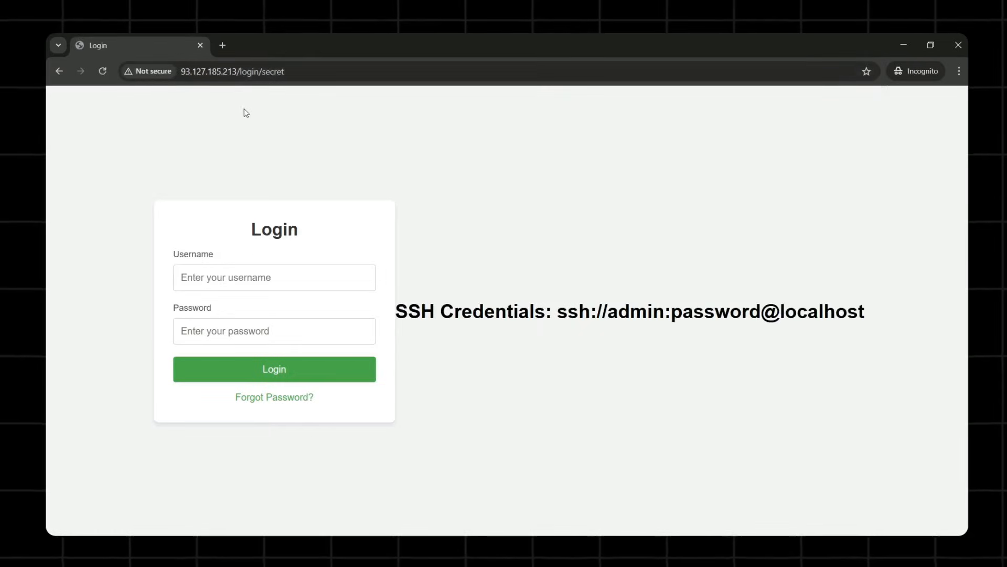
mouse_move(216, 173)
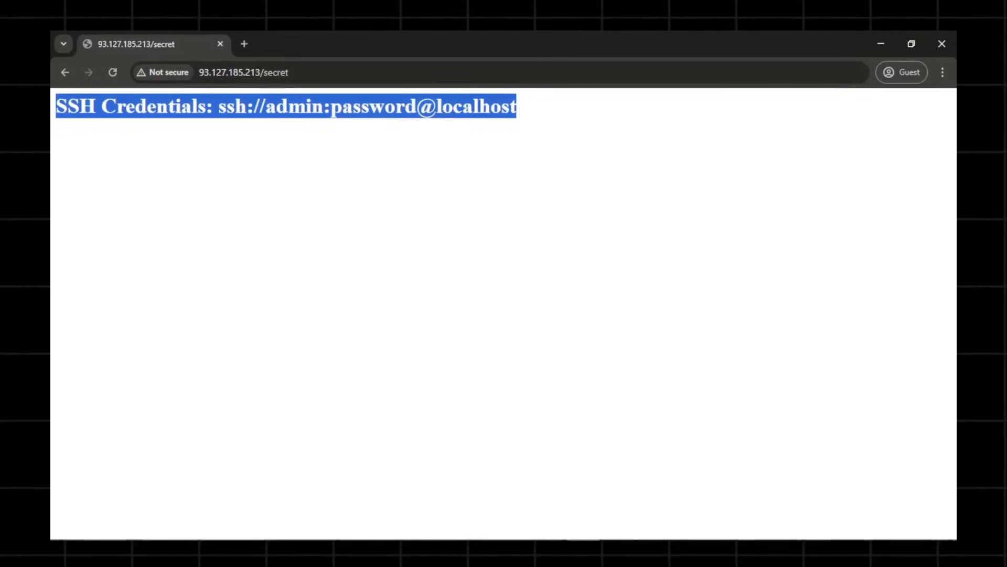
Highlight the word localhost in the SSH credentials on the /secret page.
double_click(475, 106)
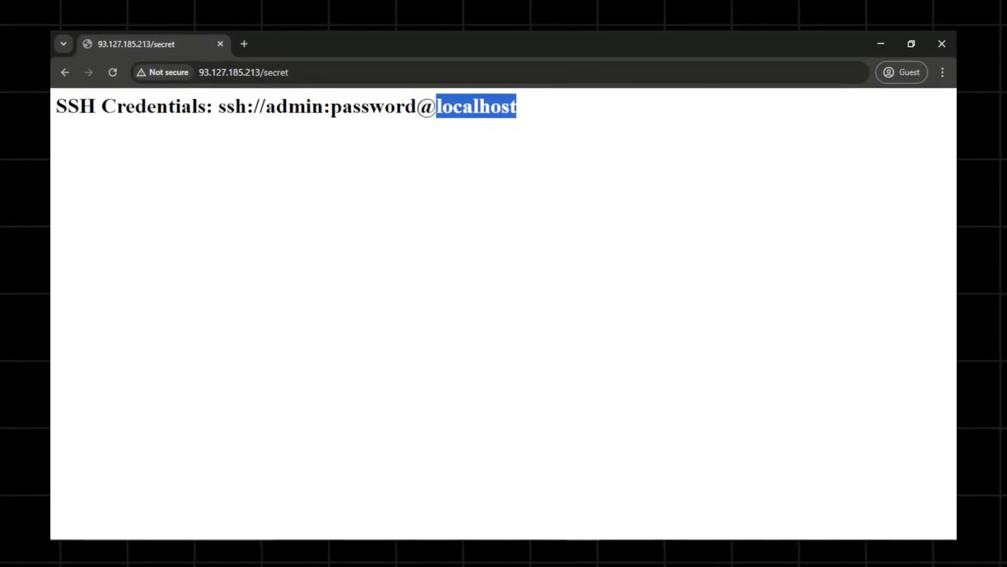